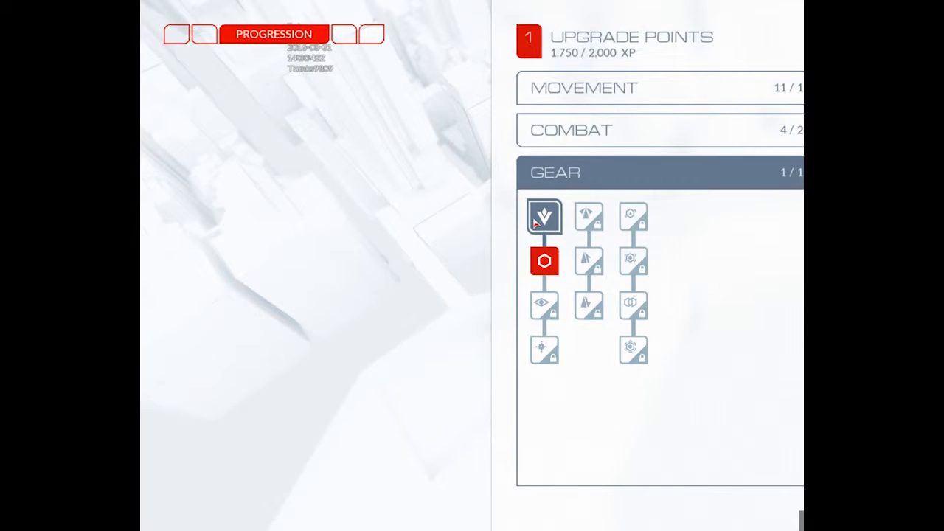
pyautogui.moveTo(544, 261)
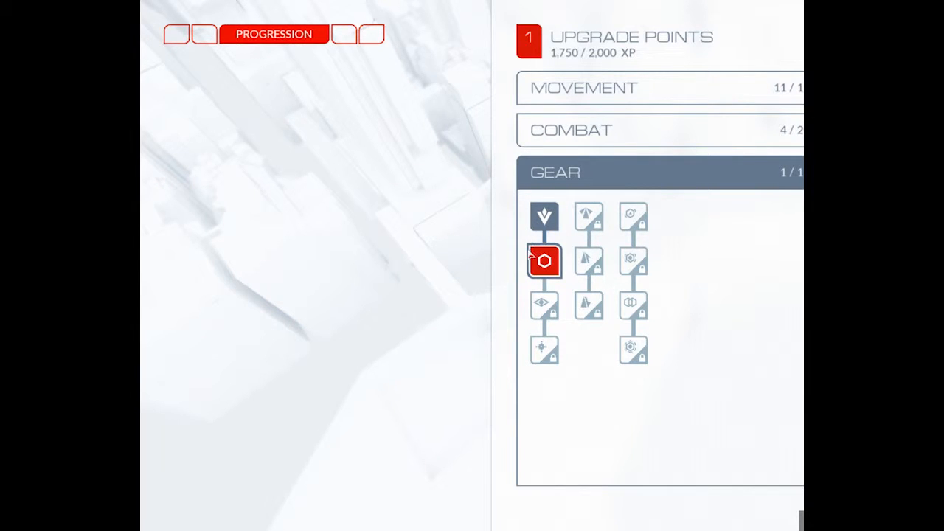
# Unlock the gear upgrade node below the first gear upgrade.
pyautogui.click(544, 261)
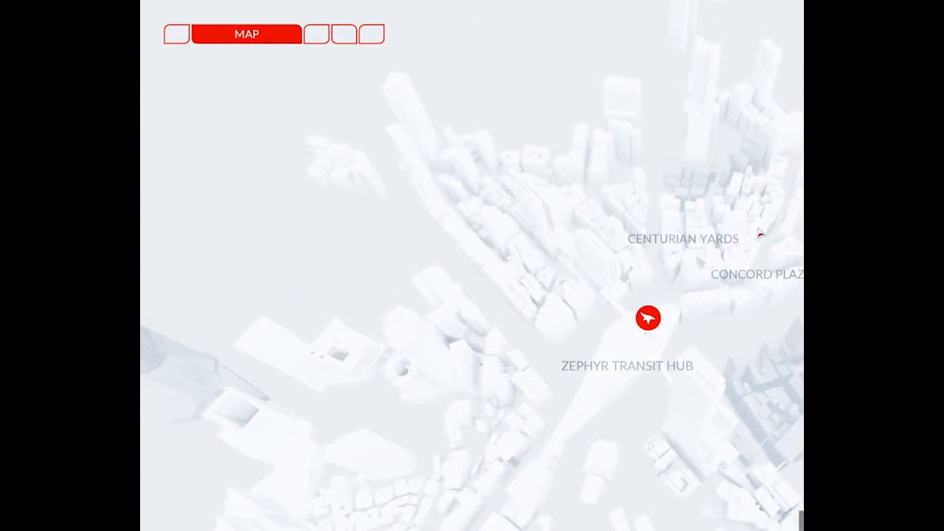
# View the red route from Zephyr Transit Hub to the objective near Concord Plaza.
pyautogui.click(756, 226)
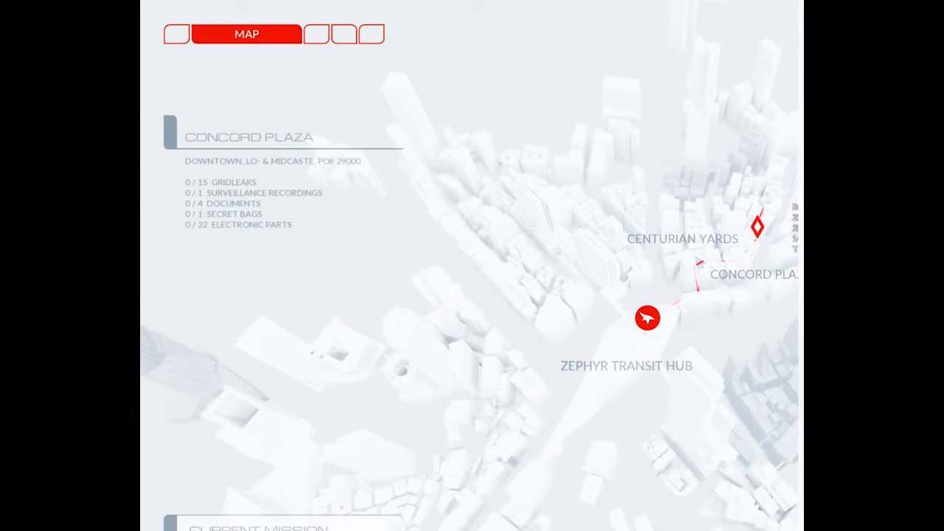
pyautogui.click(357, 34)
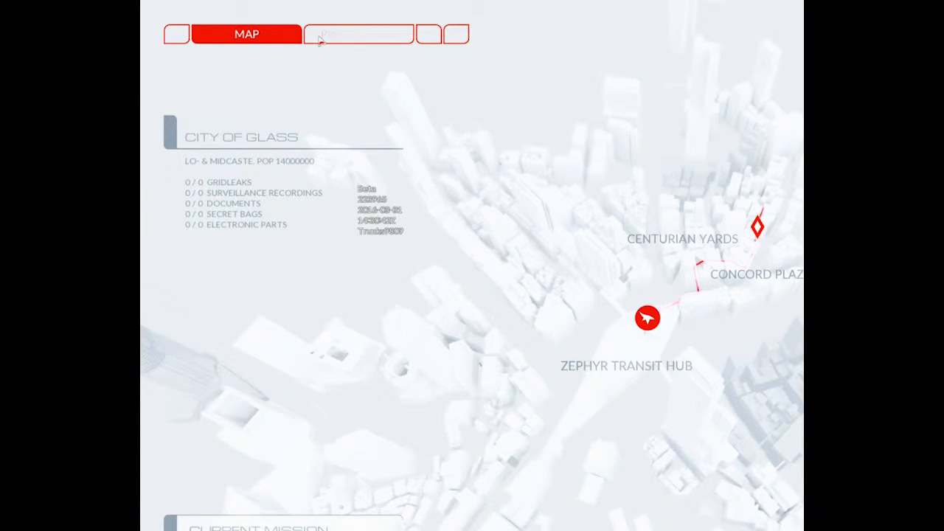
# Review the Gear tree showing the new upgrade and 0 upgrade points.
pyautogui.click(356, 34)
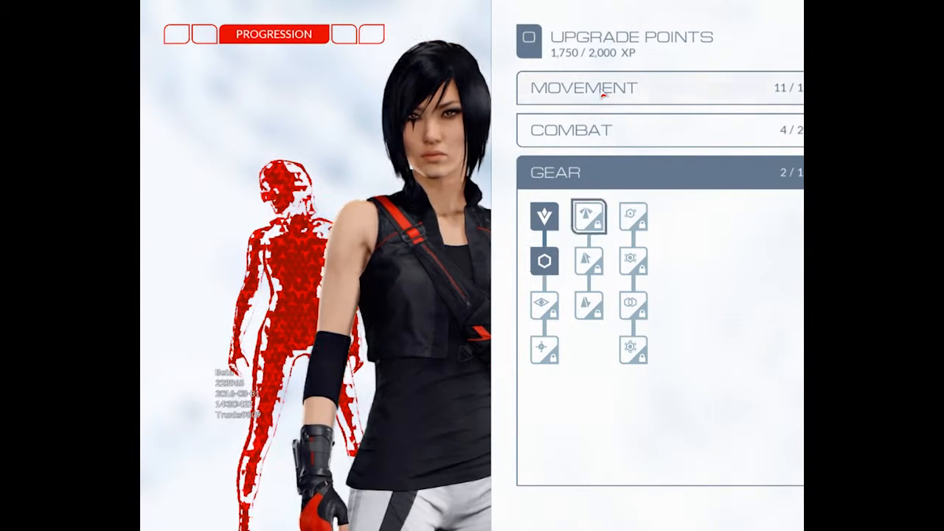
pyautogui.click(656, 87)
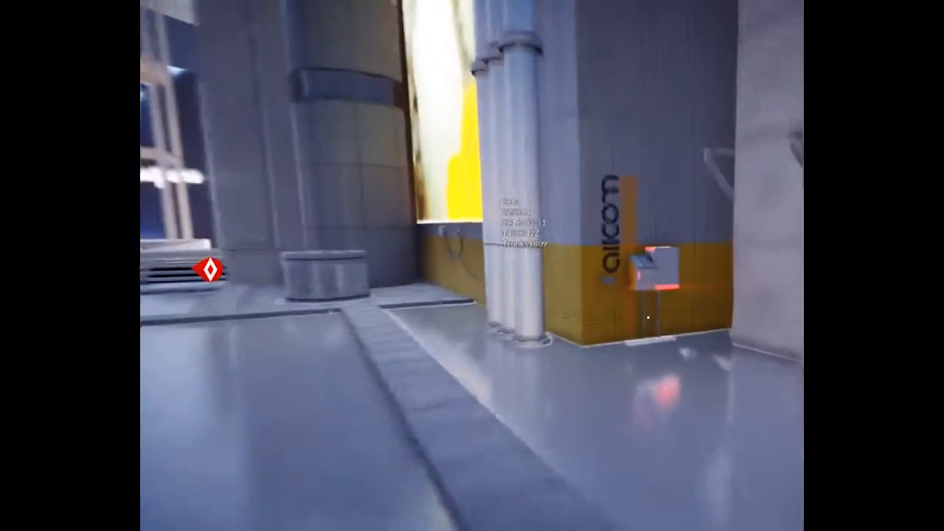
pyautogui.moveTo(472, 265)
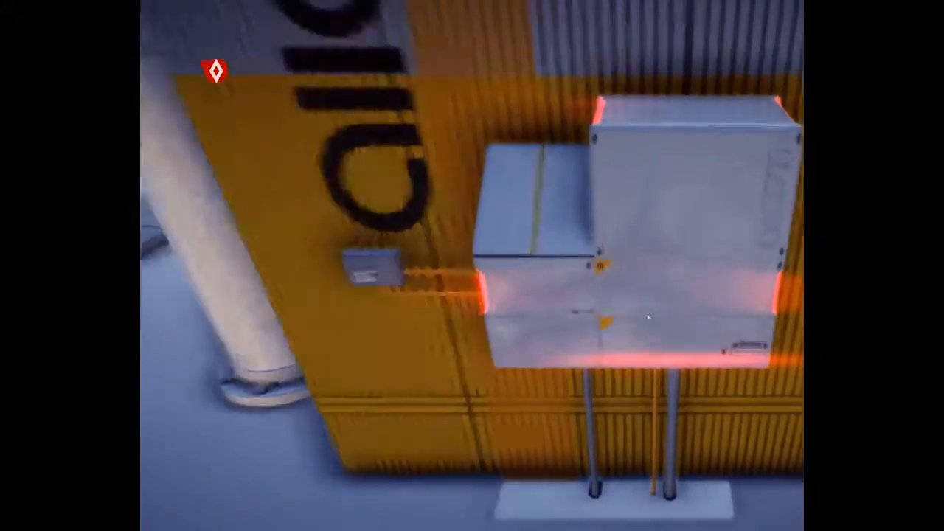